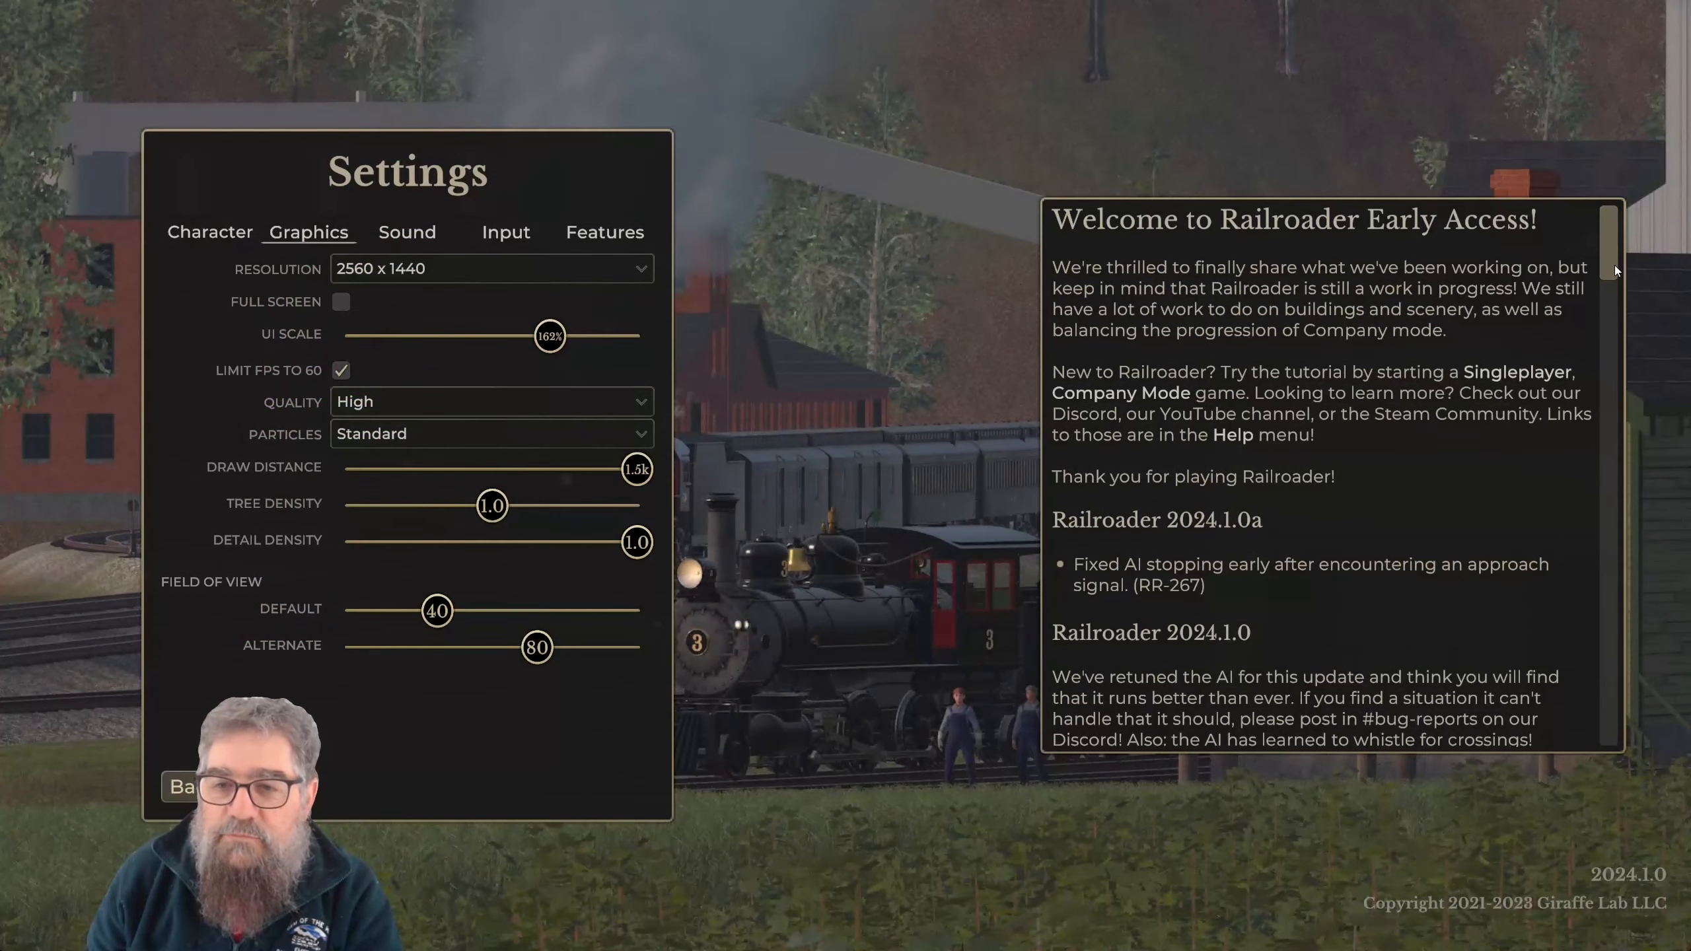
scroll(down, 3)
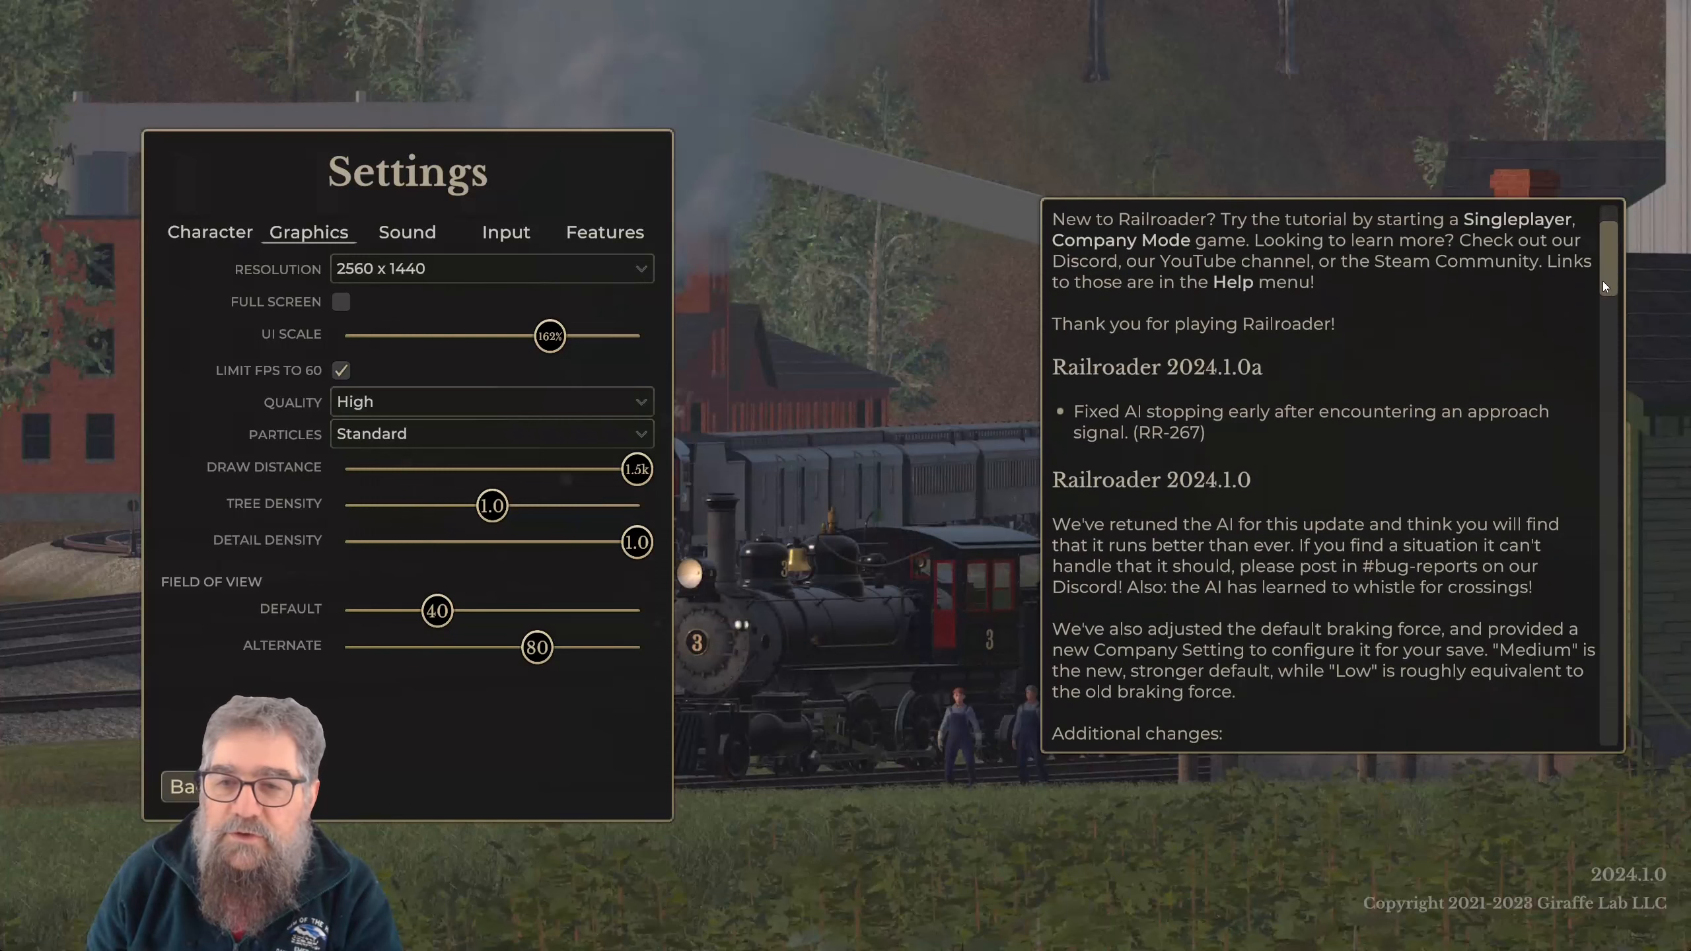
scroll(down, 3)
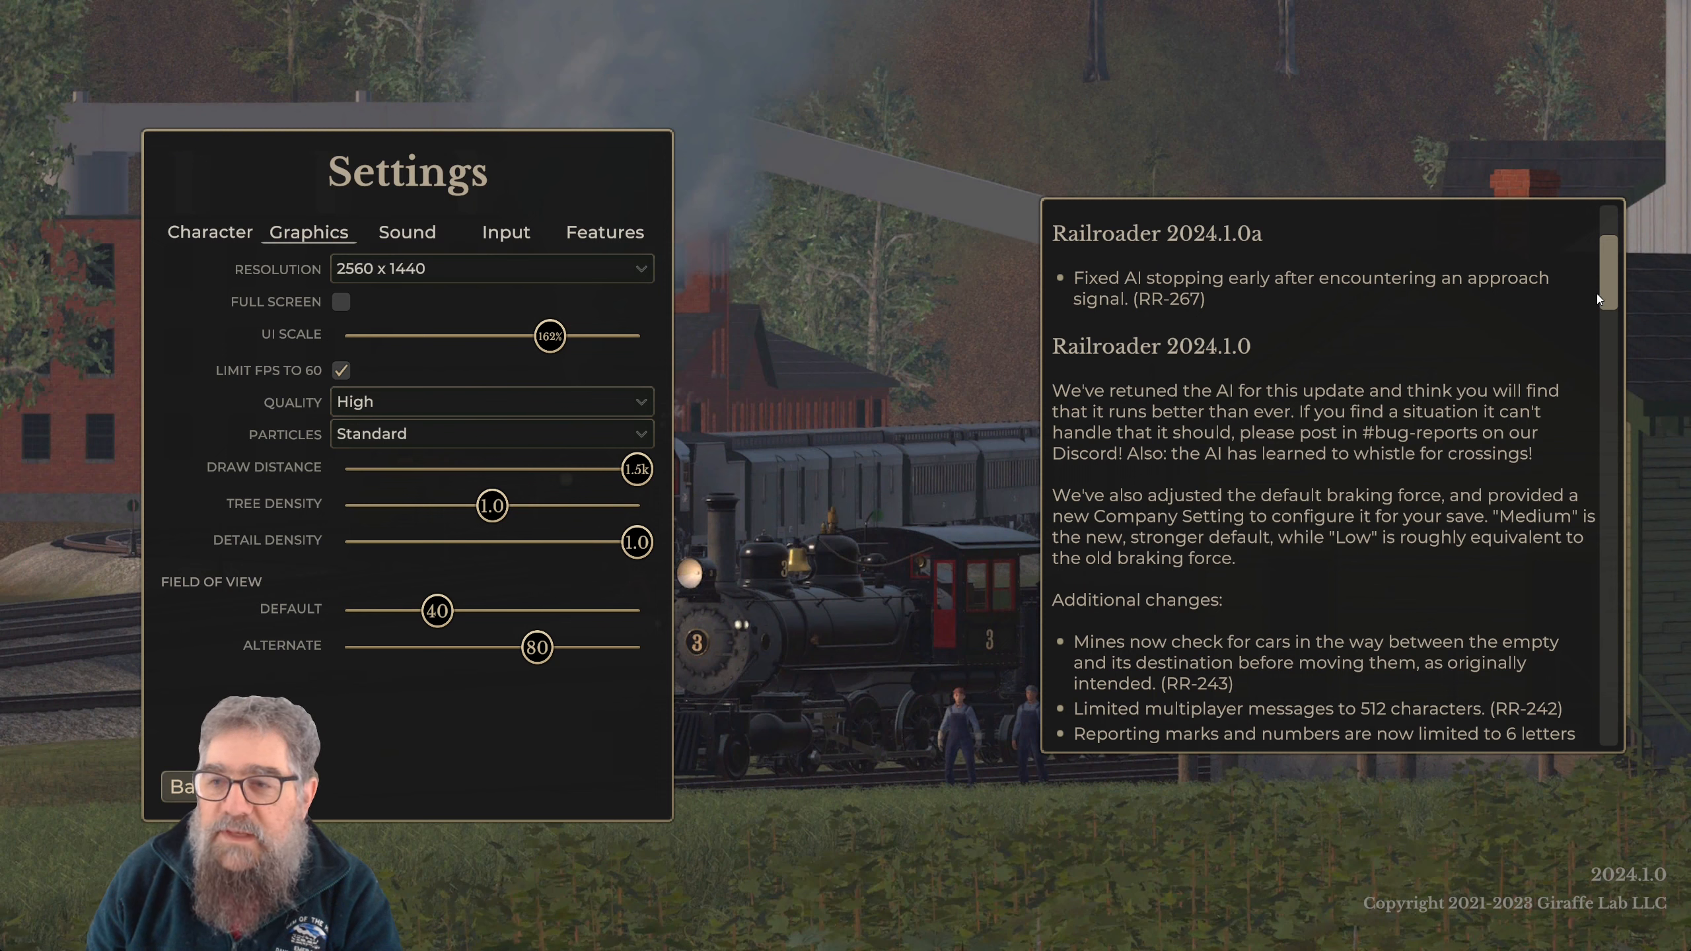
scroll(down, 3)
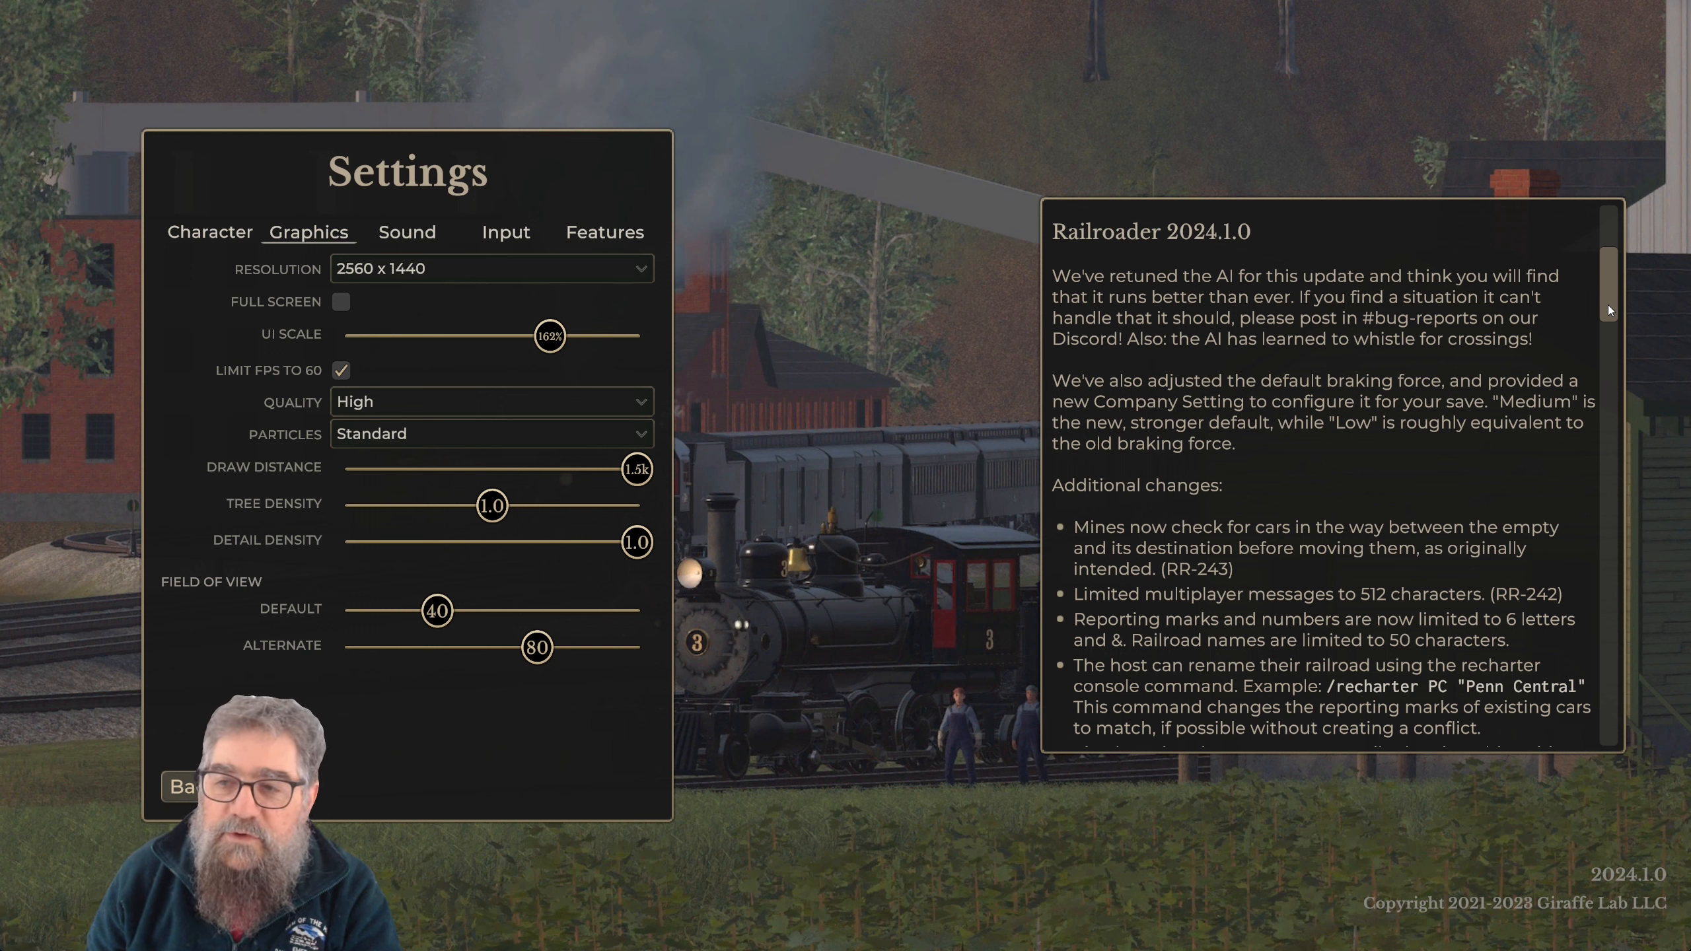
scroll(down, 3)
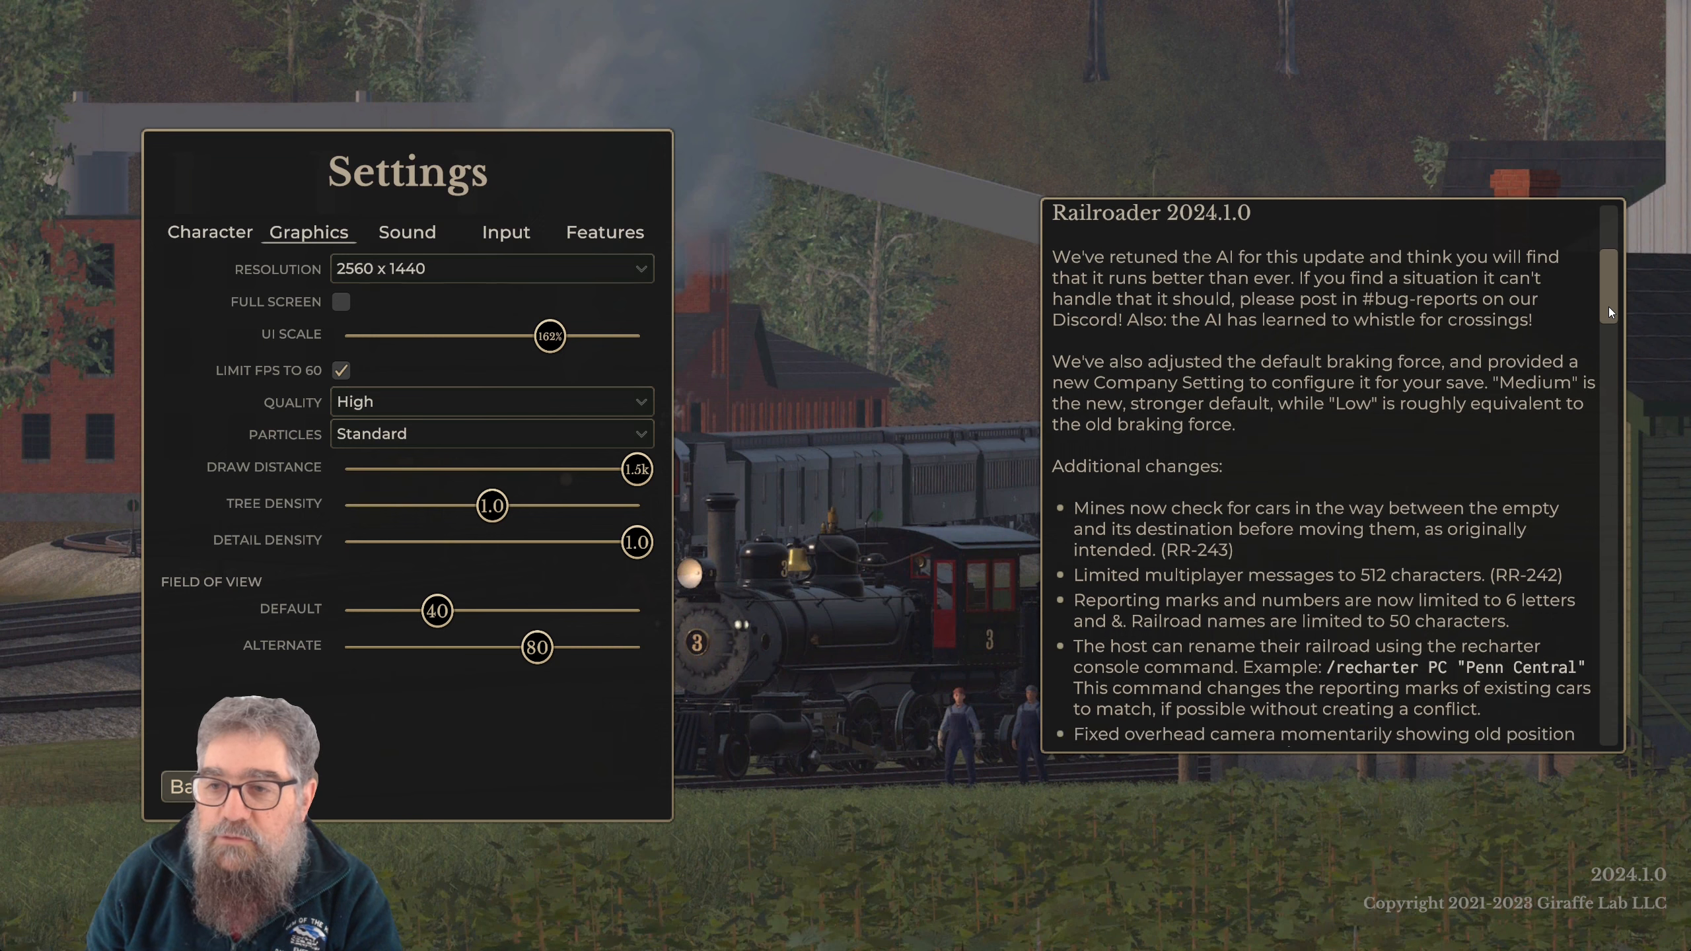
scroll(down, 3)
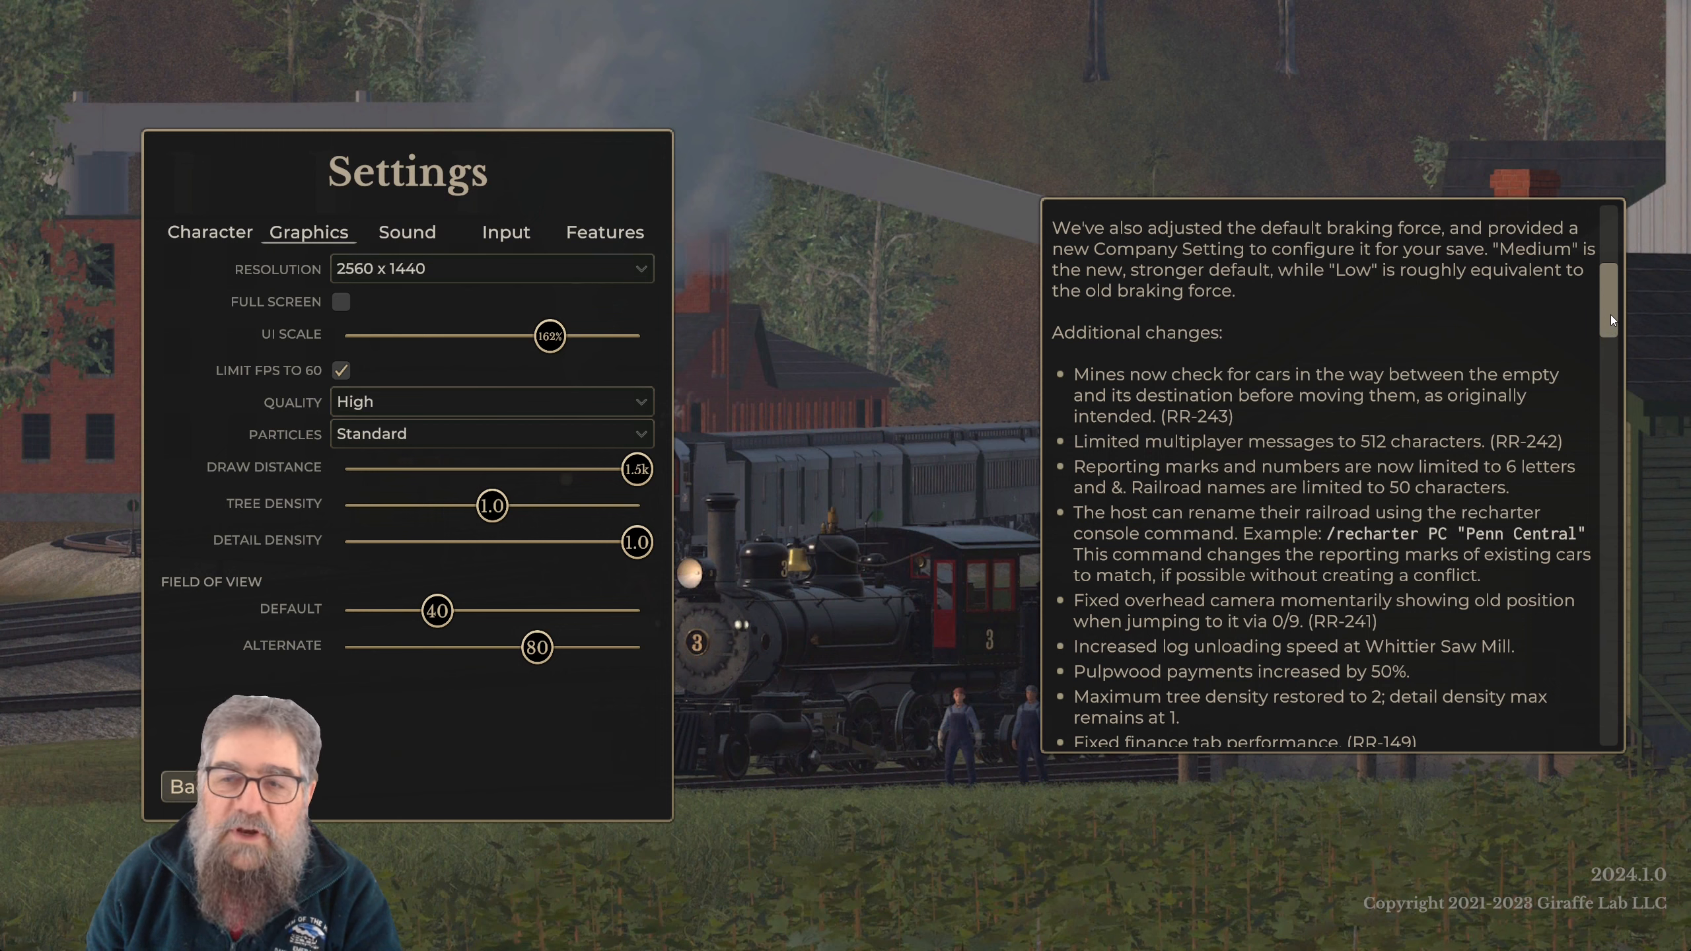
scroll(down, 3)
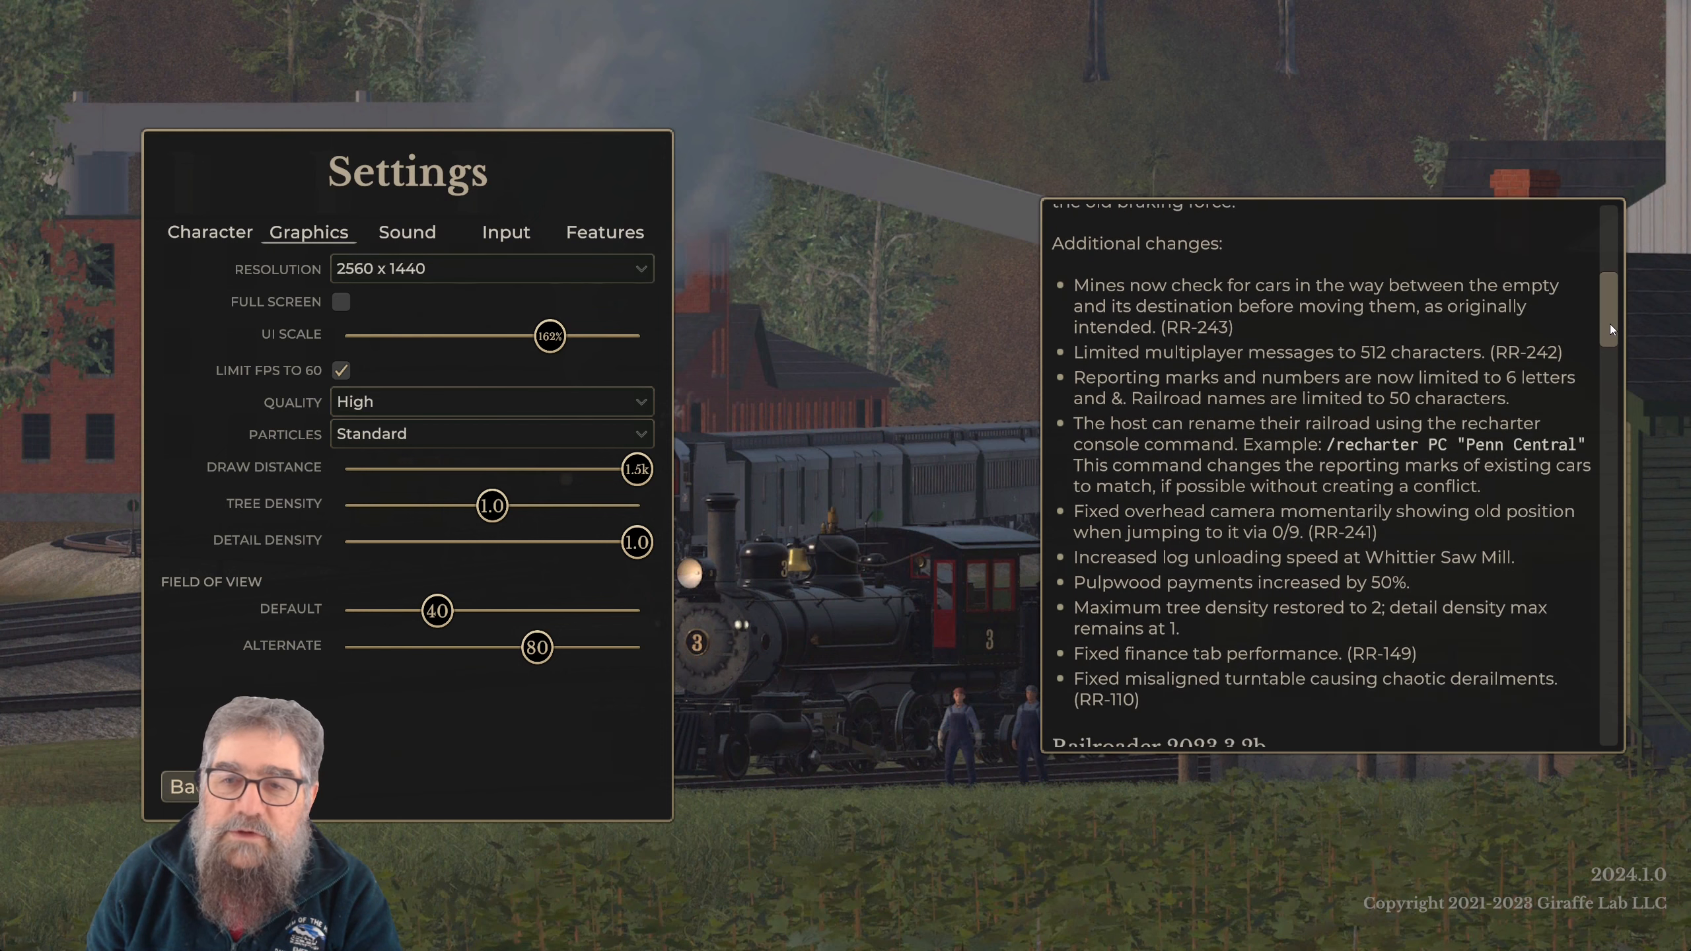
scroll(down, 3)
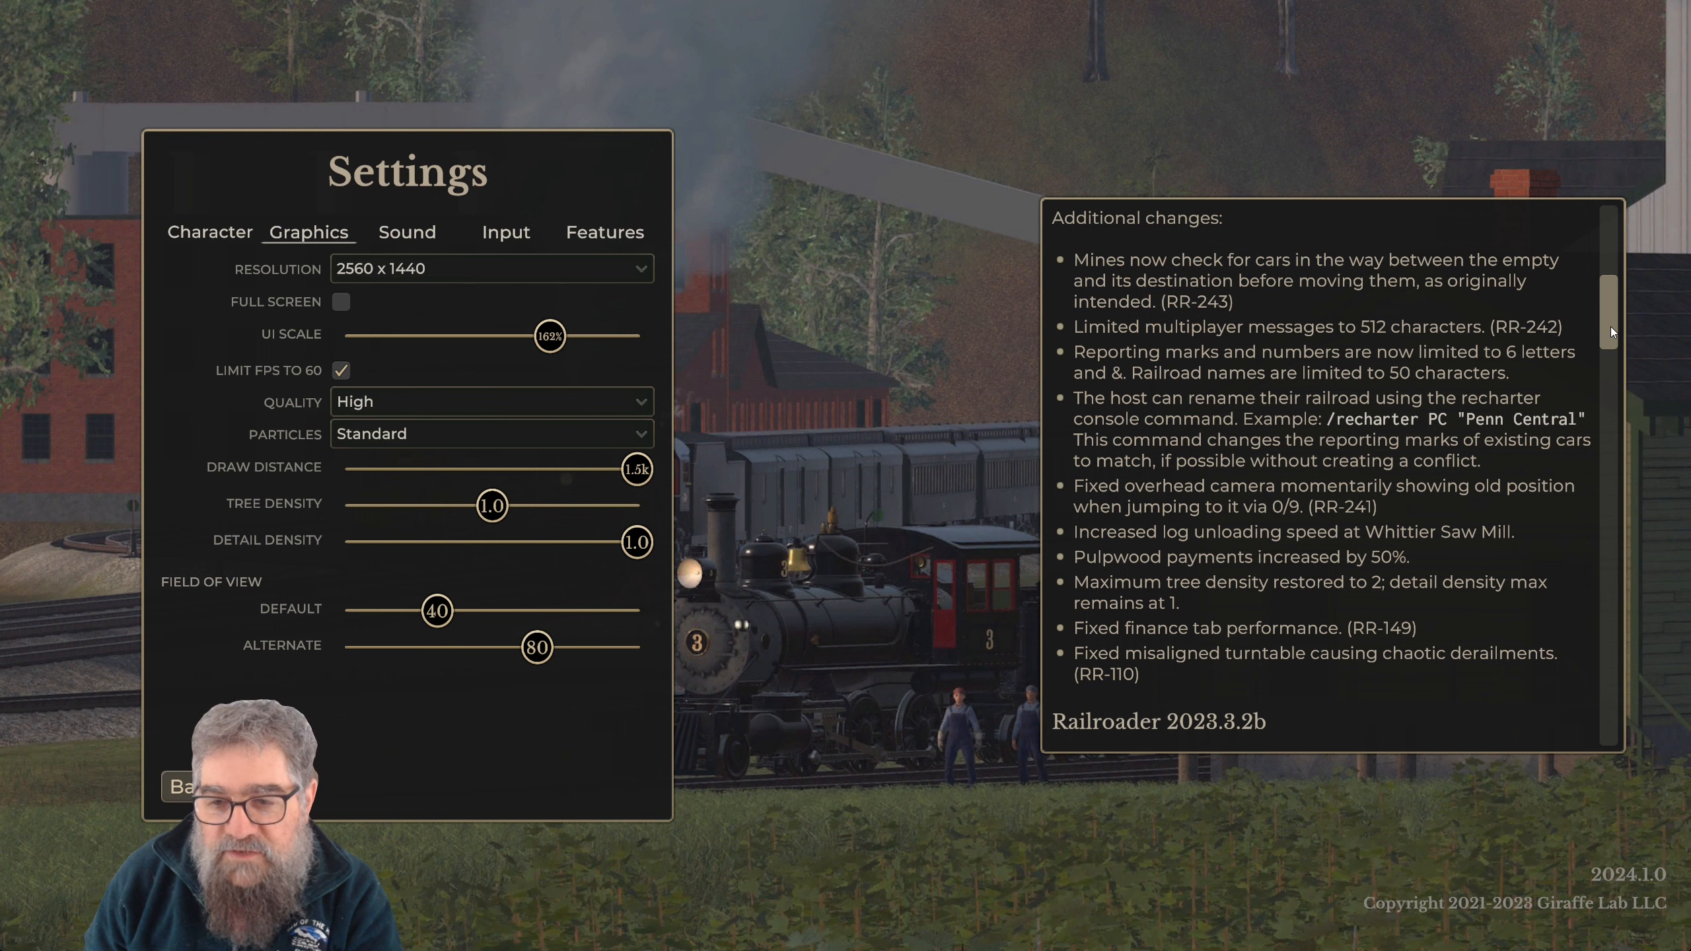
mouse_move(1658, 393)
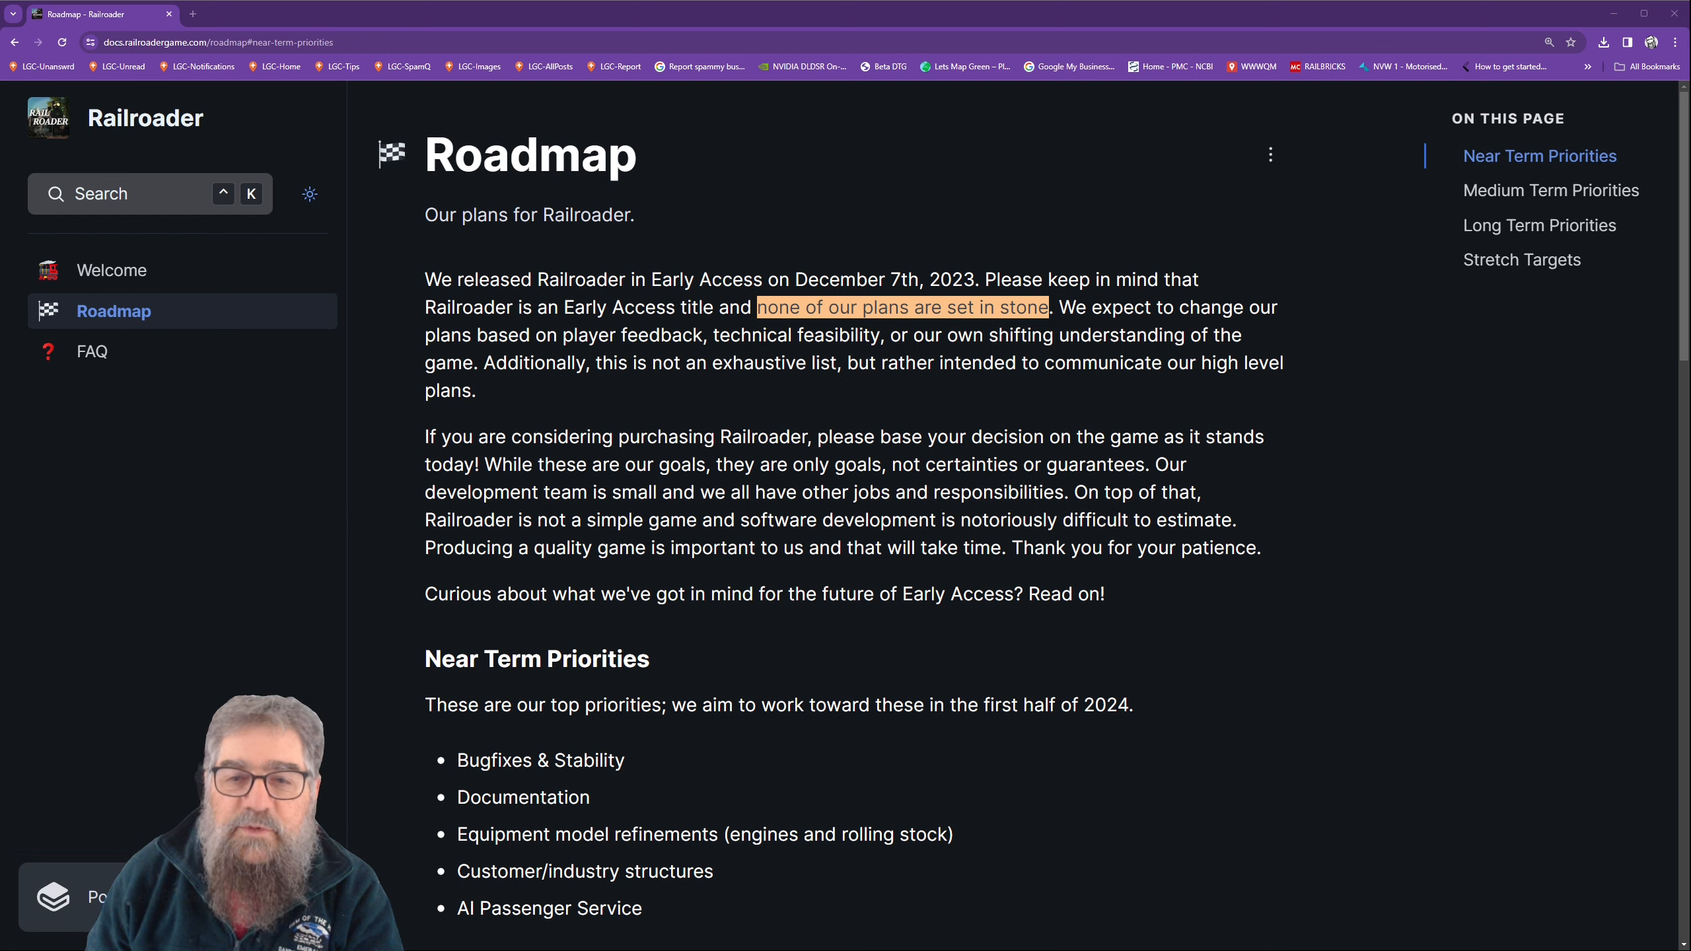
scroll(down, 3)
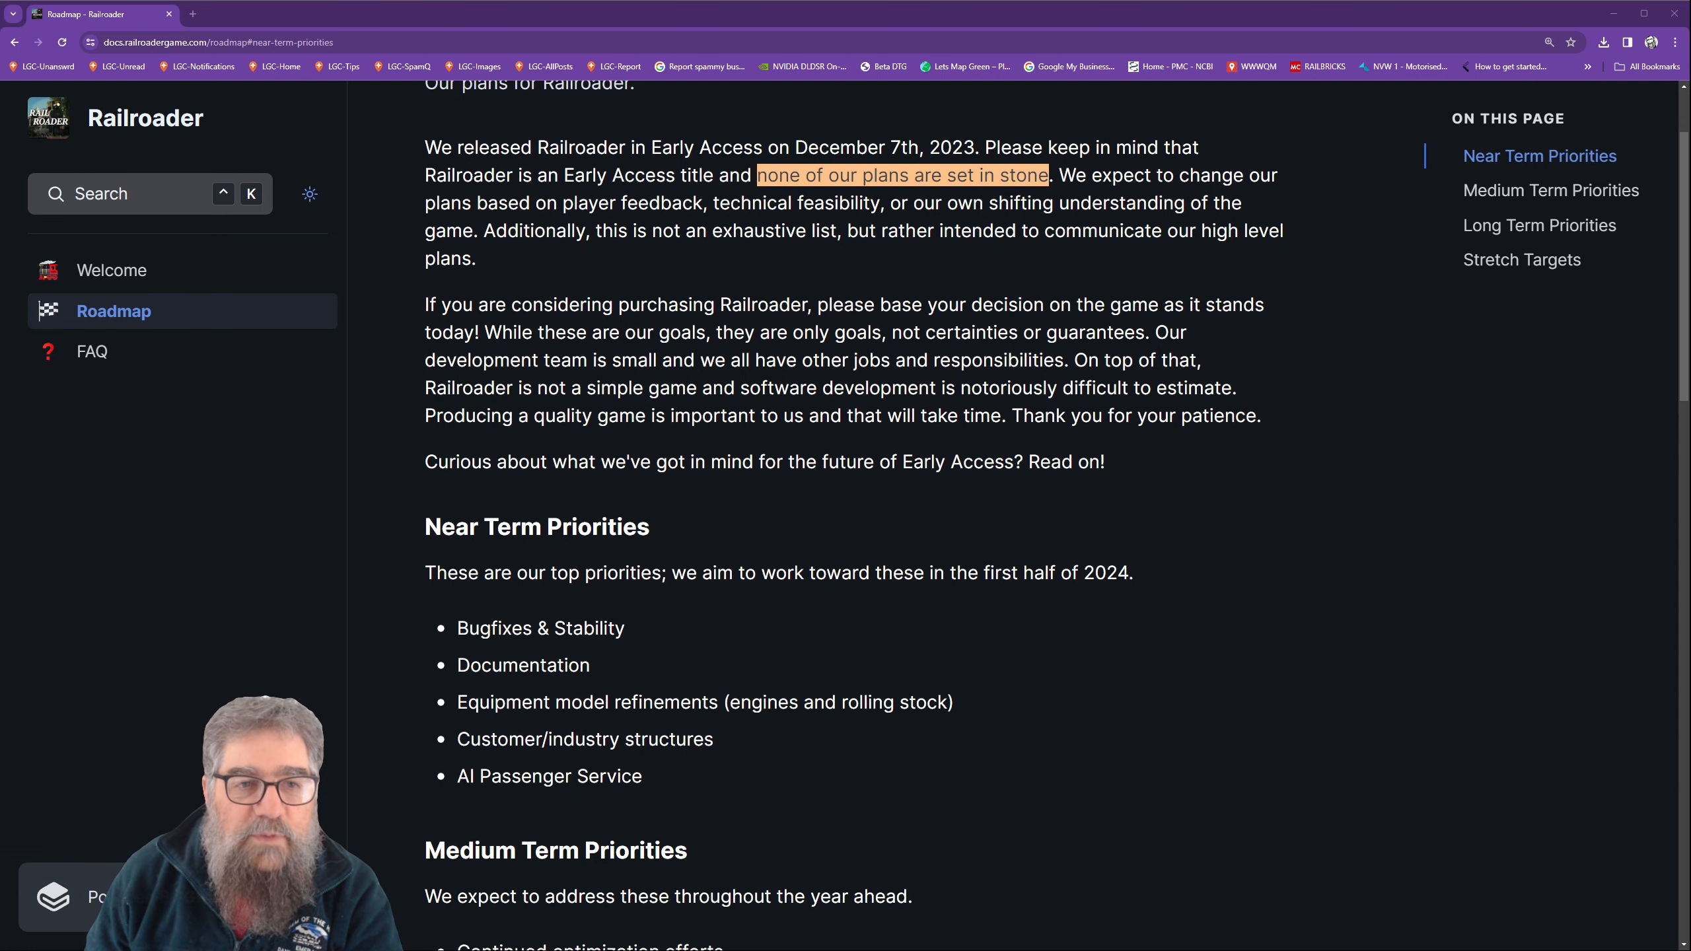
scroll(down, 3)
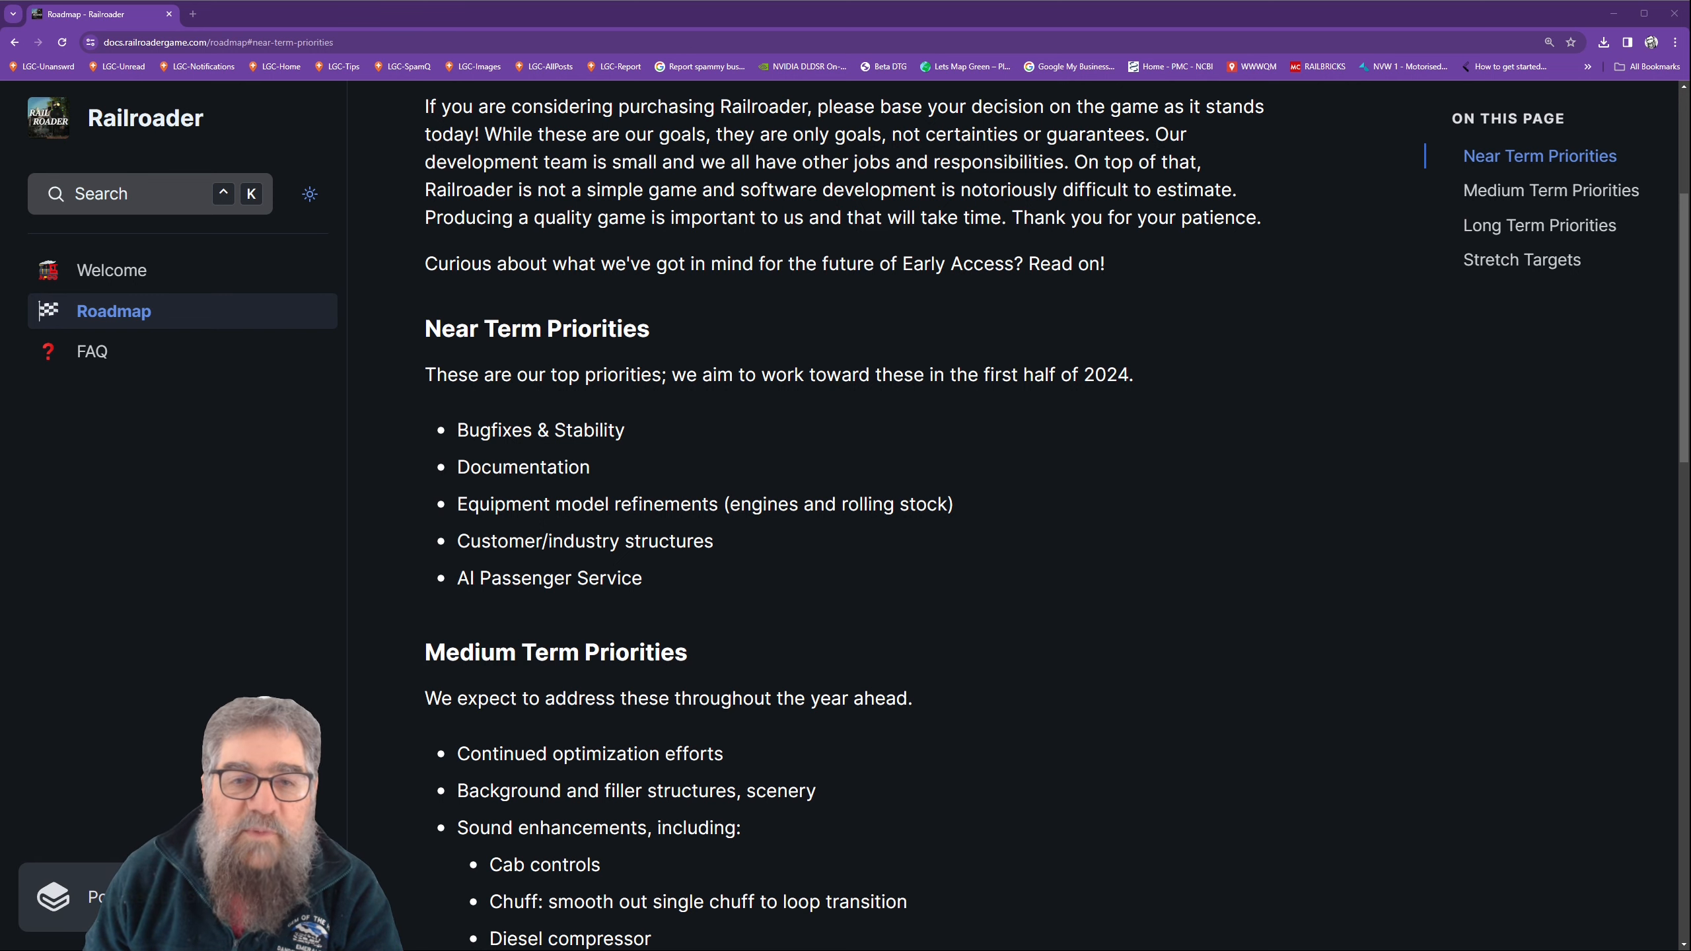
scroll(down, 3)
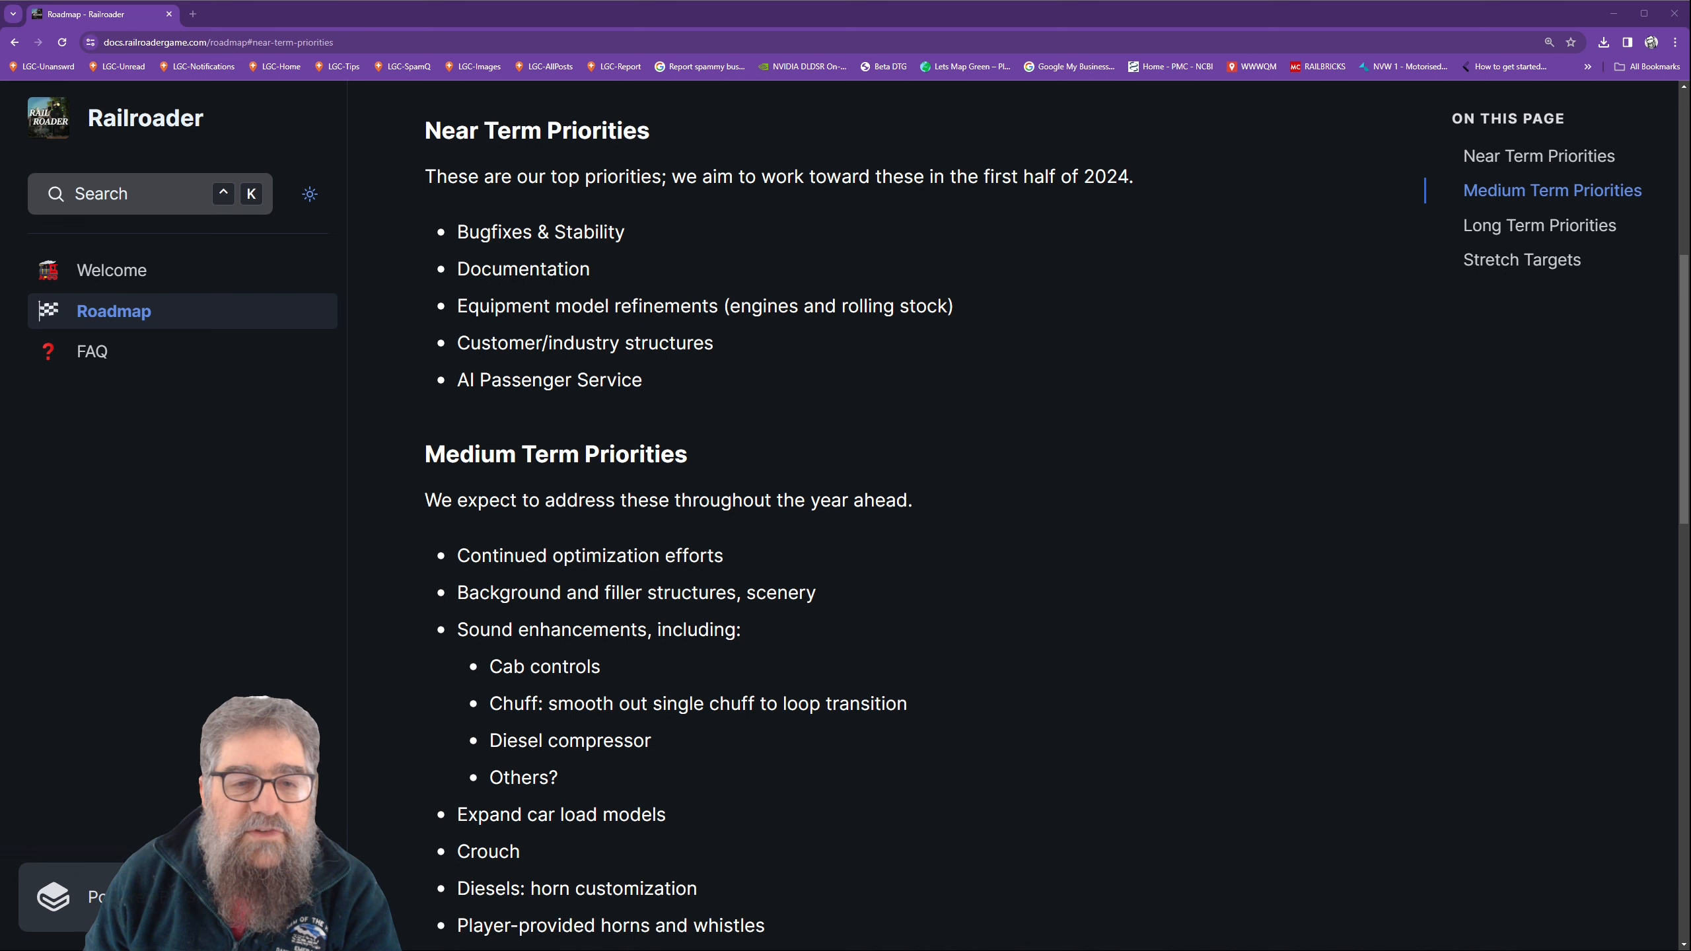
scroll(down, 3)
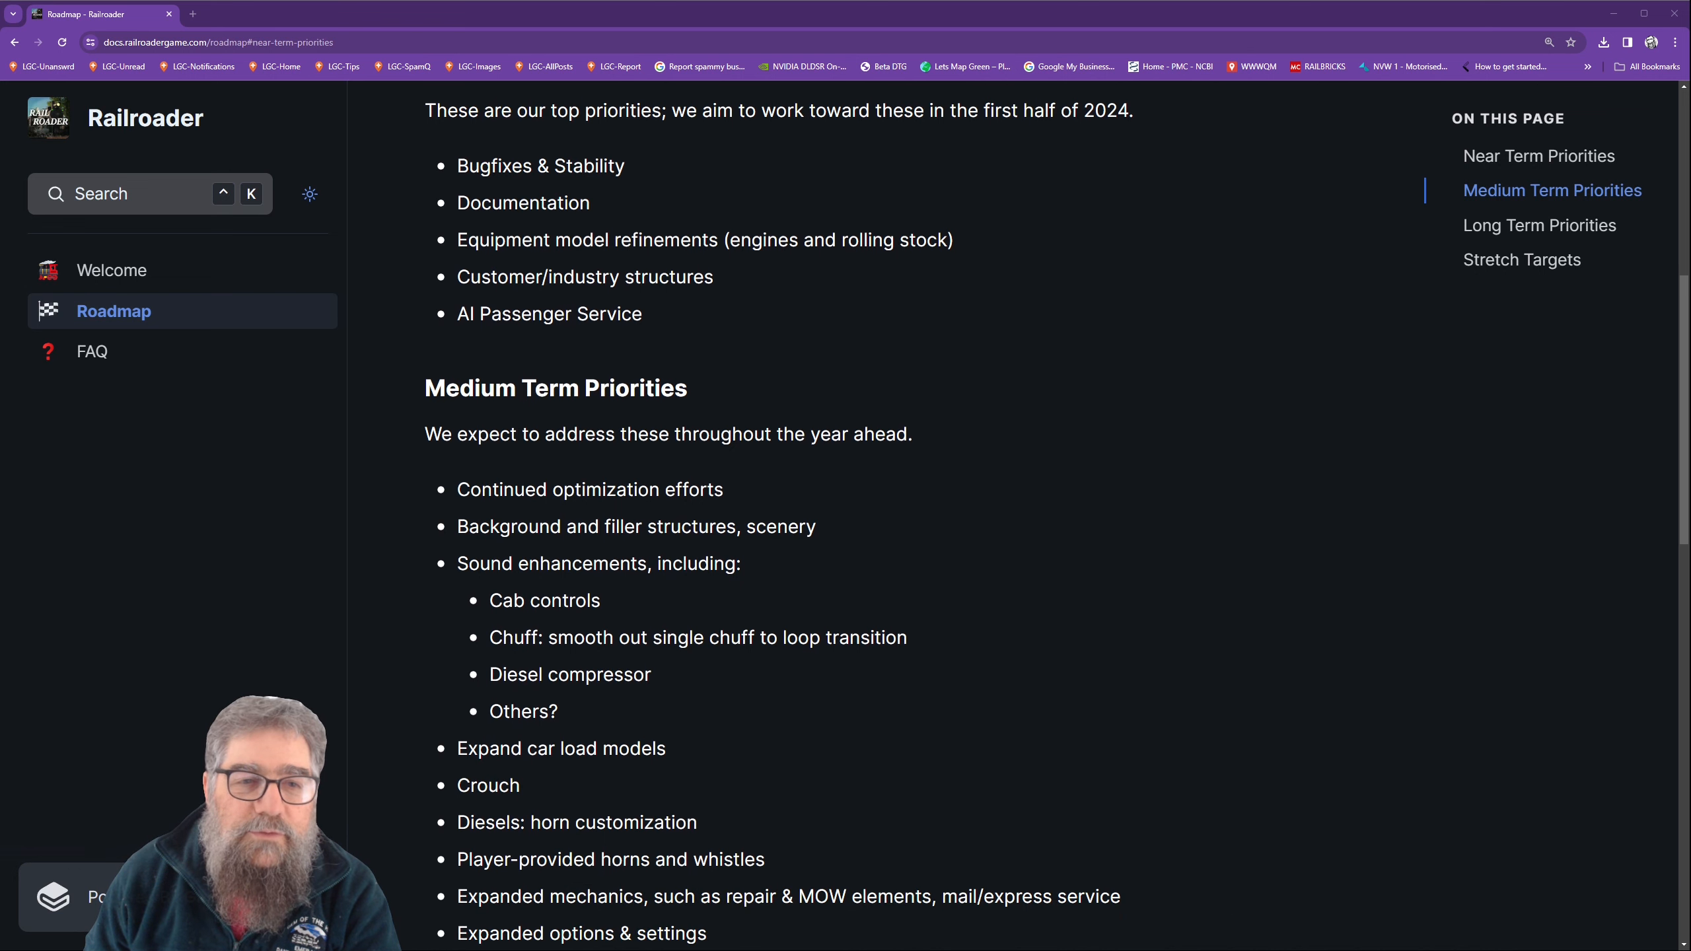
scroll(down, 3)
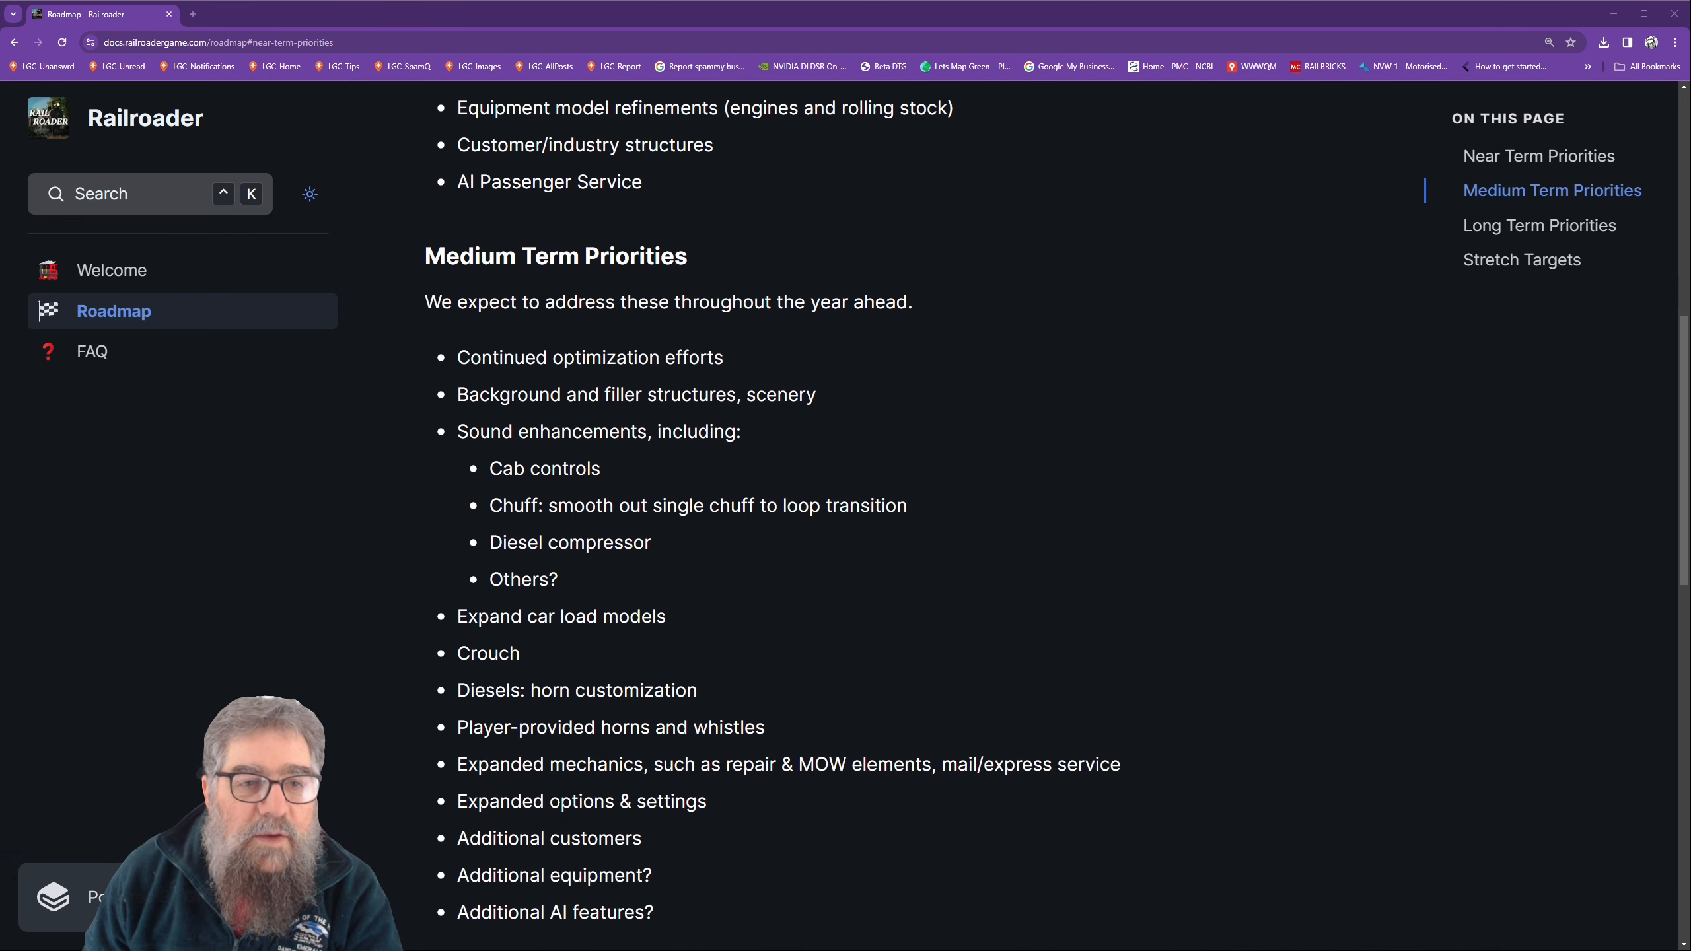
scroll(down, 3)
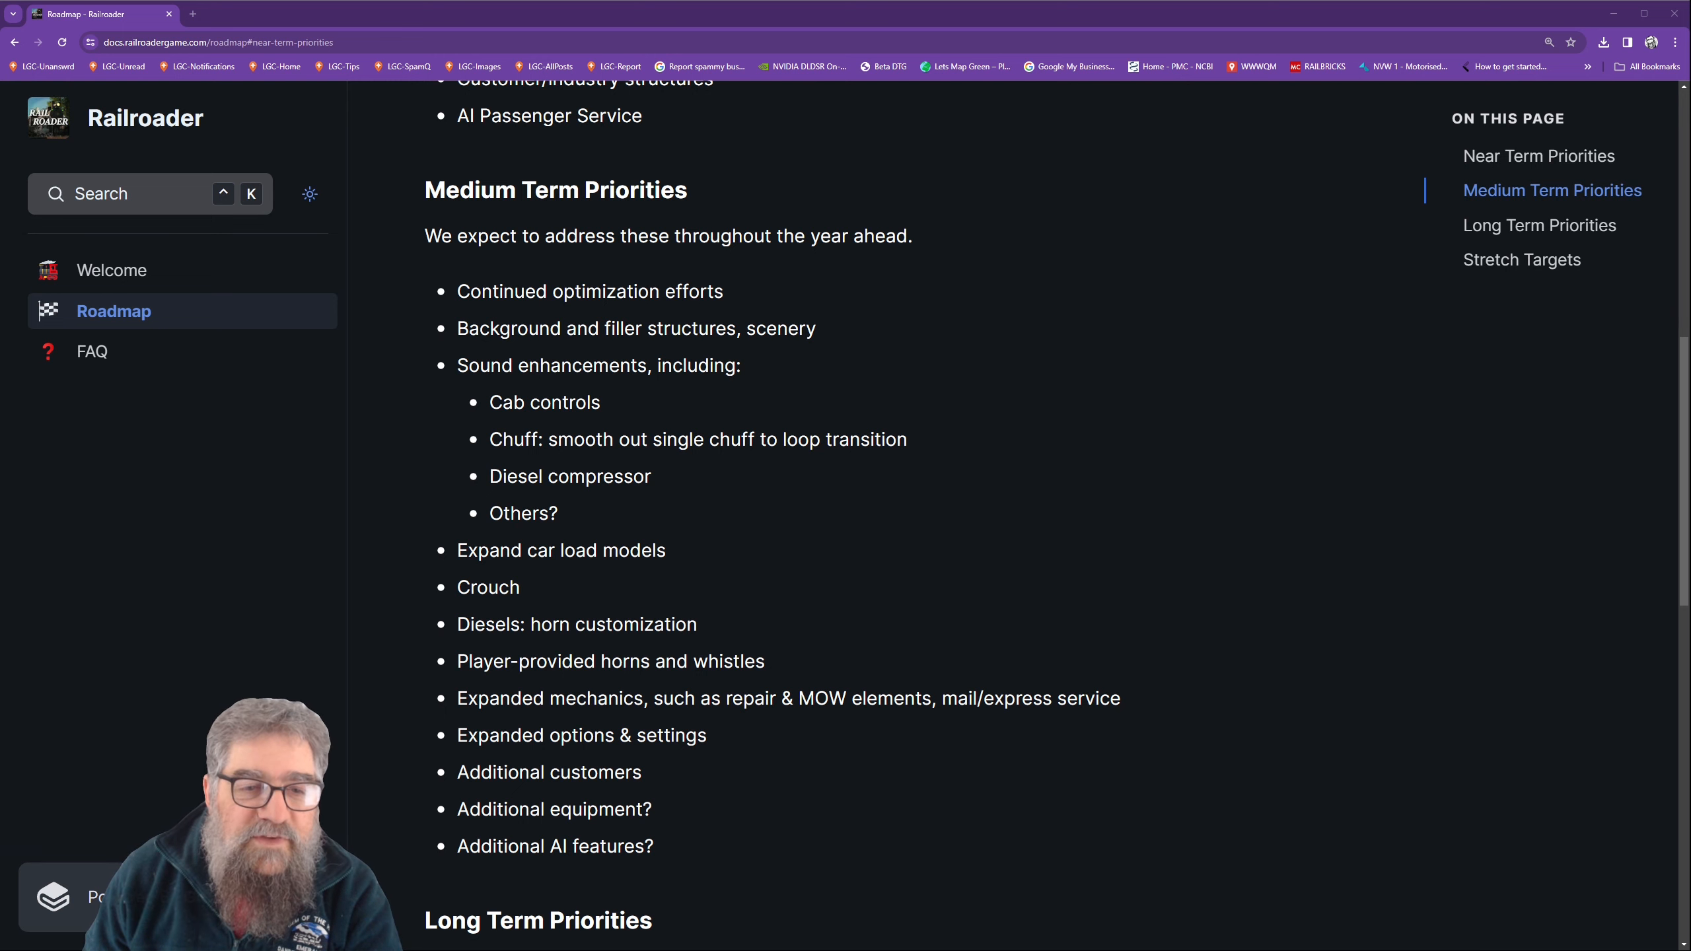
scroll(down, 3)
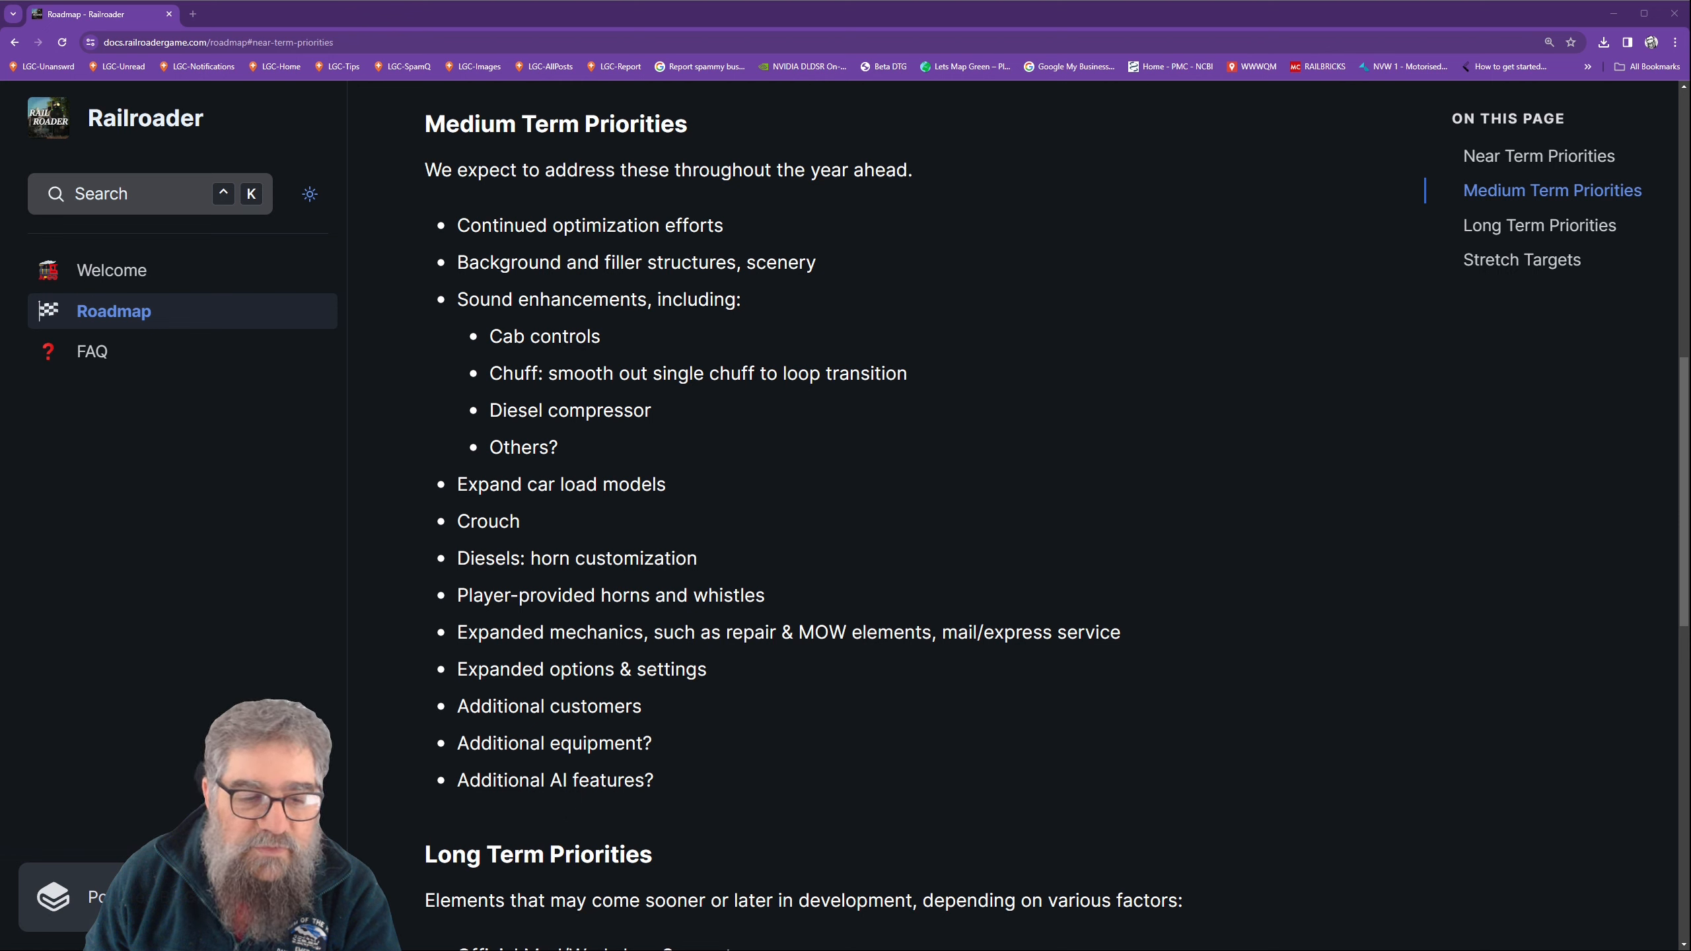
scroll(down, 3)
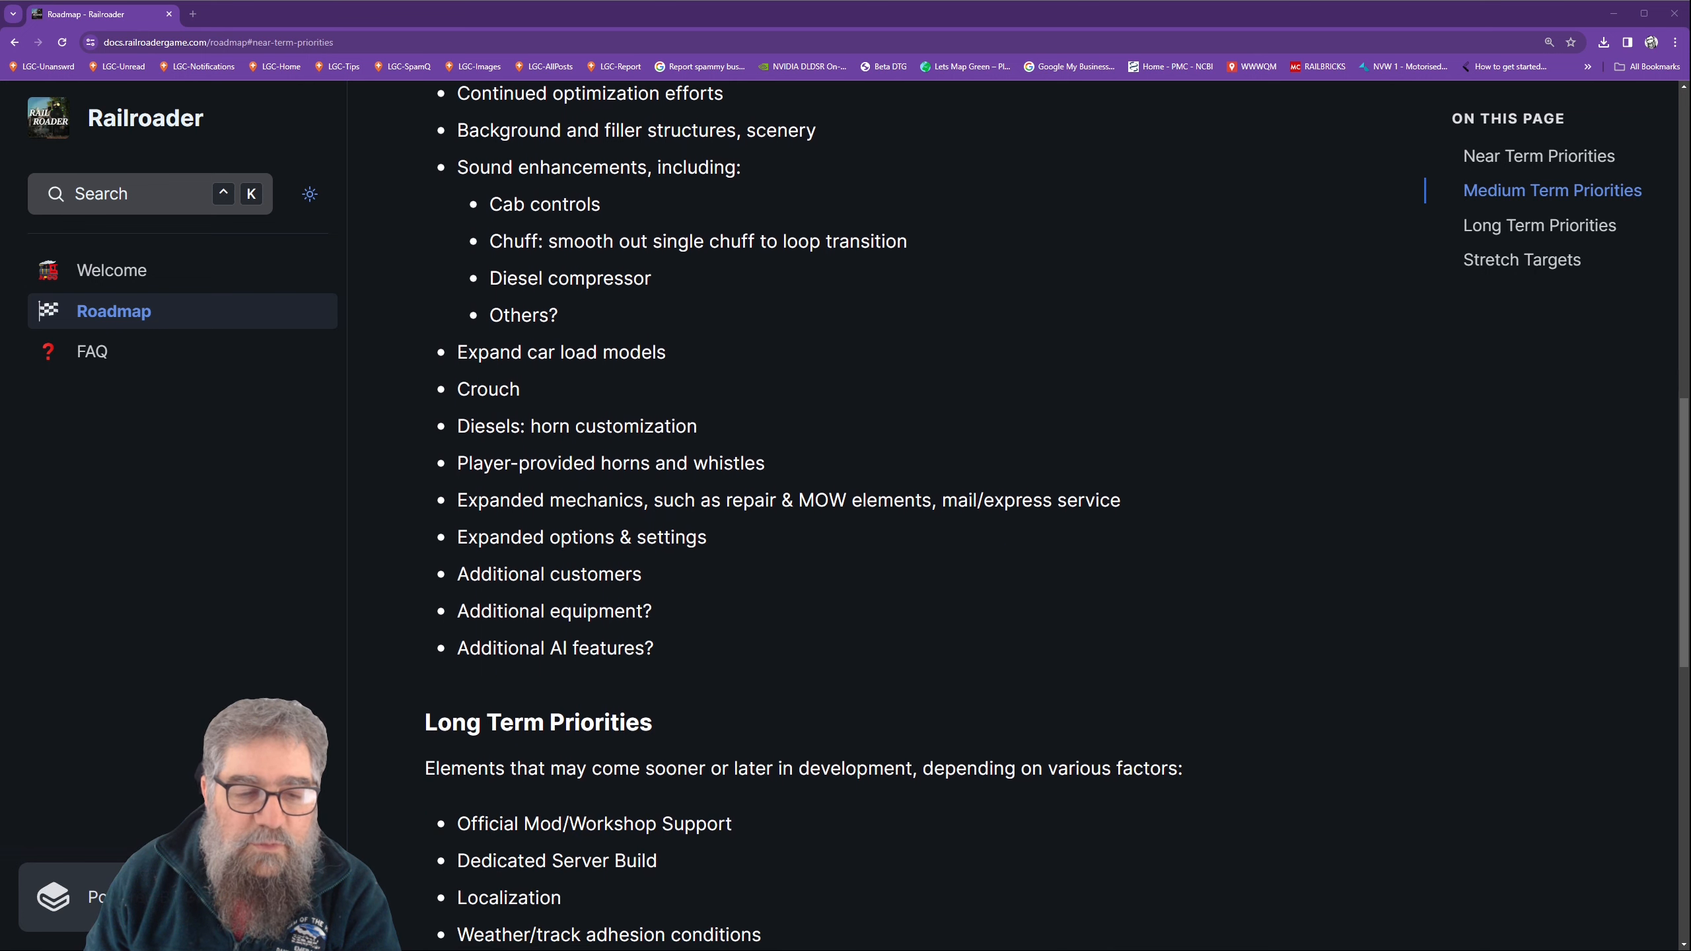
scroll(down, 3)
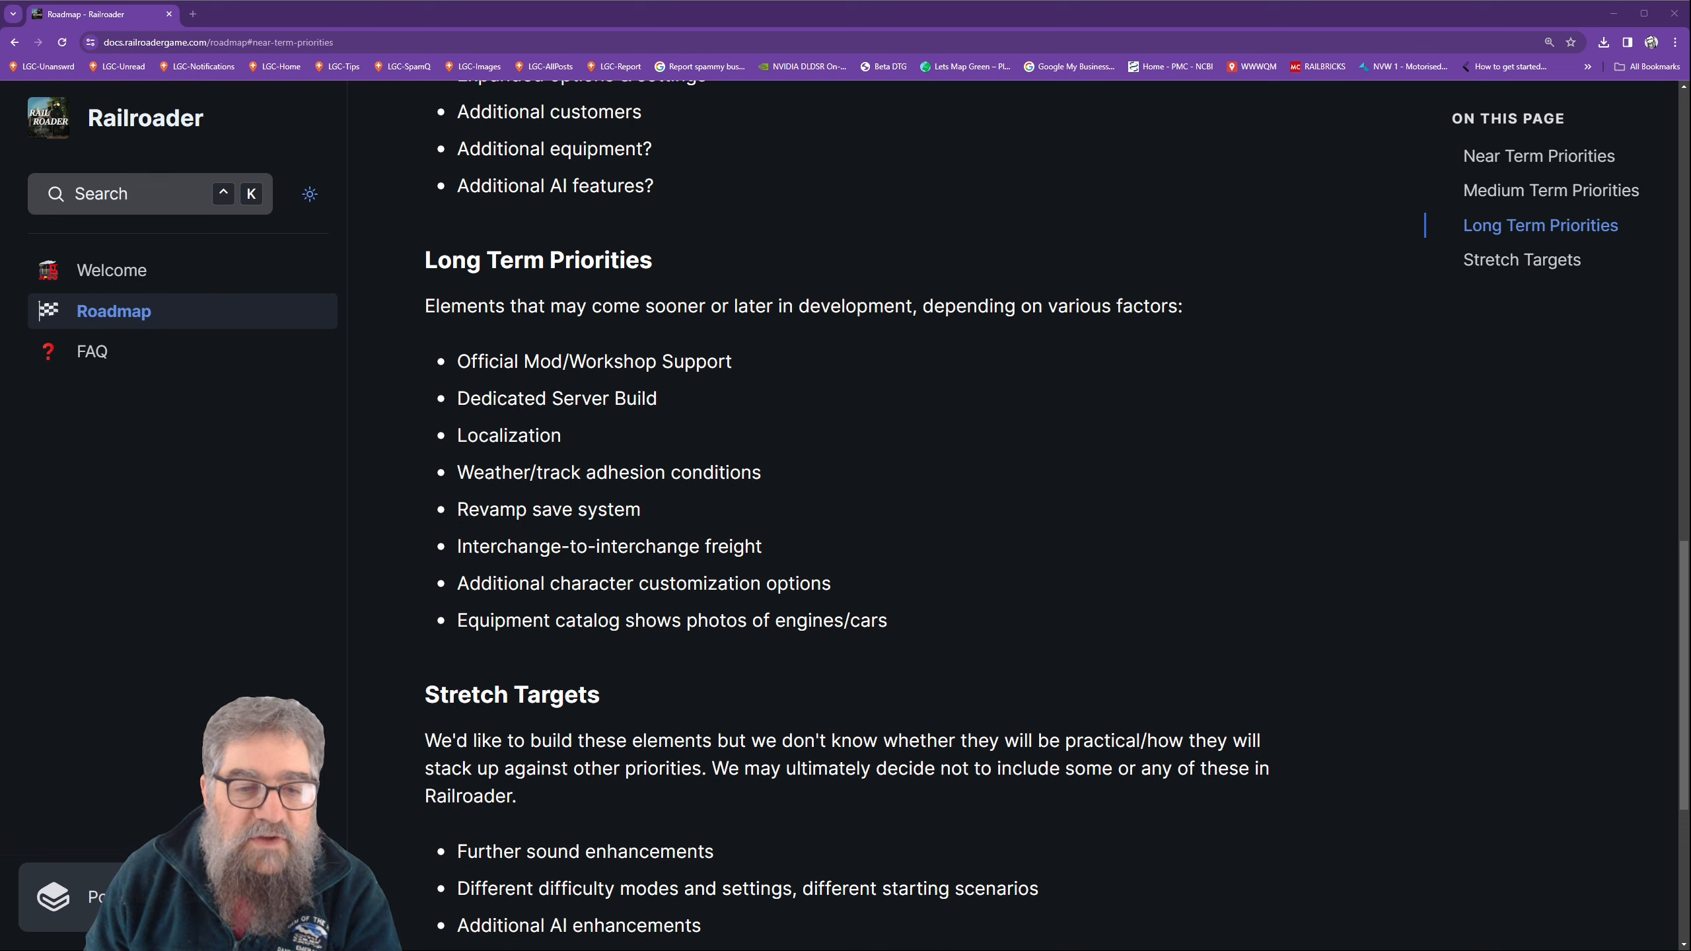
scroll(down, 3)
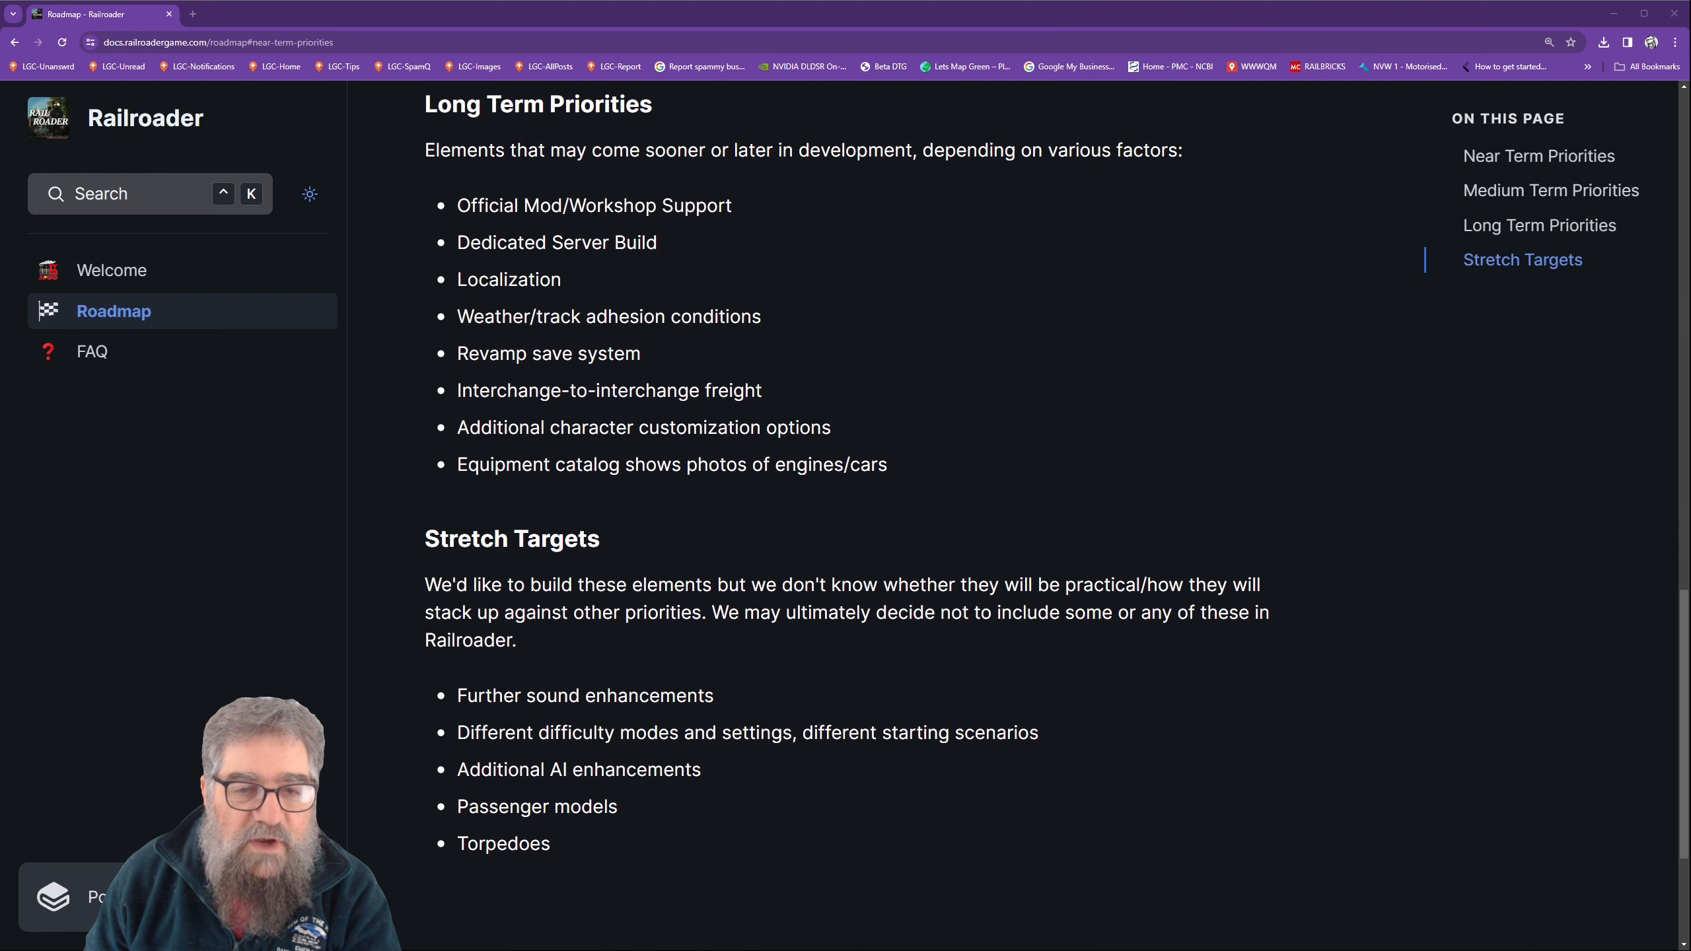
scroll(down, 3)
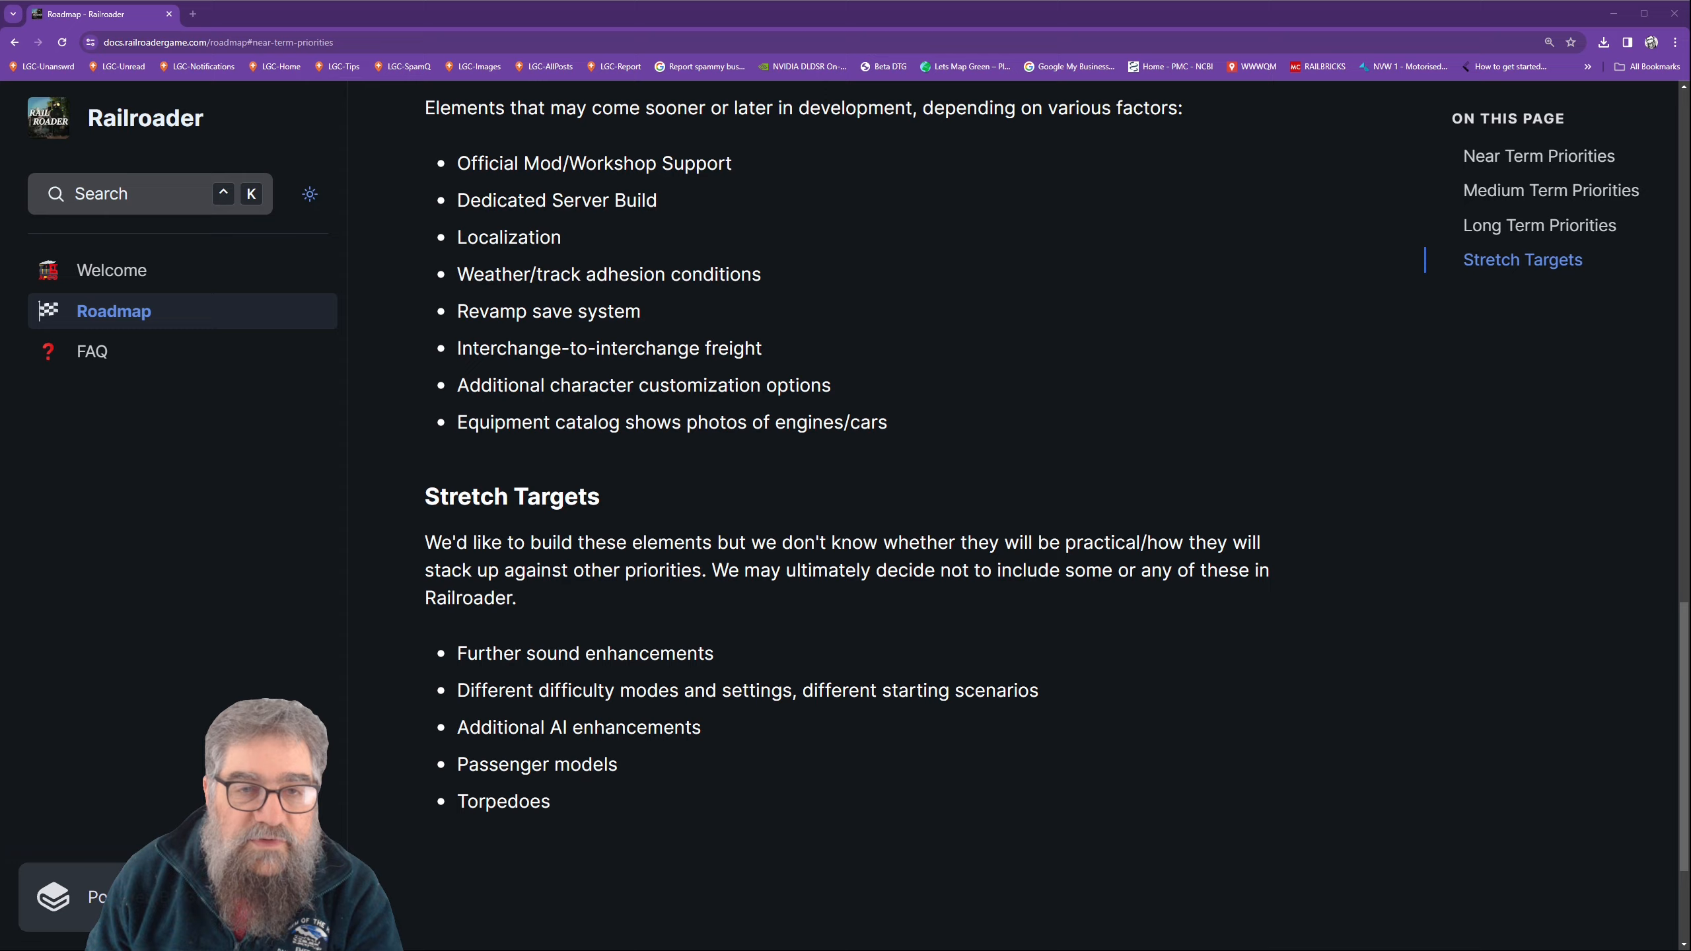
scroll(up, 3)
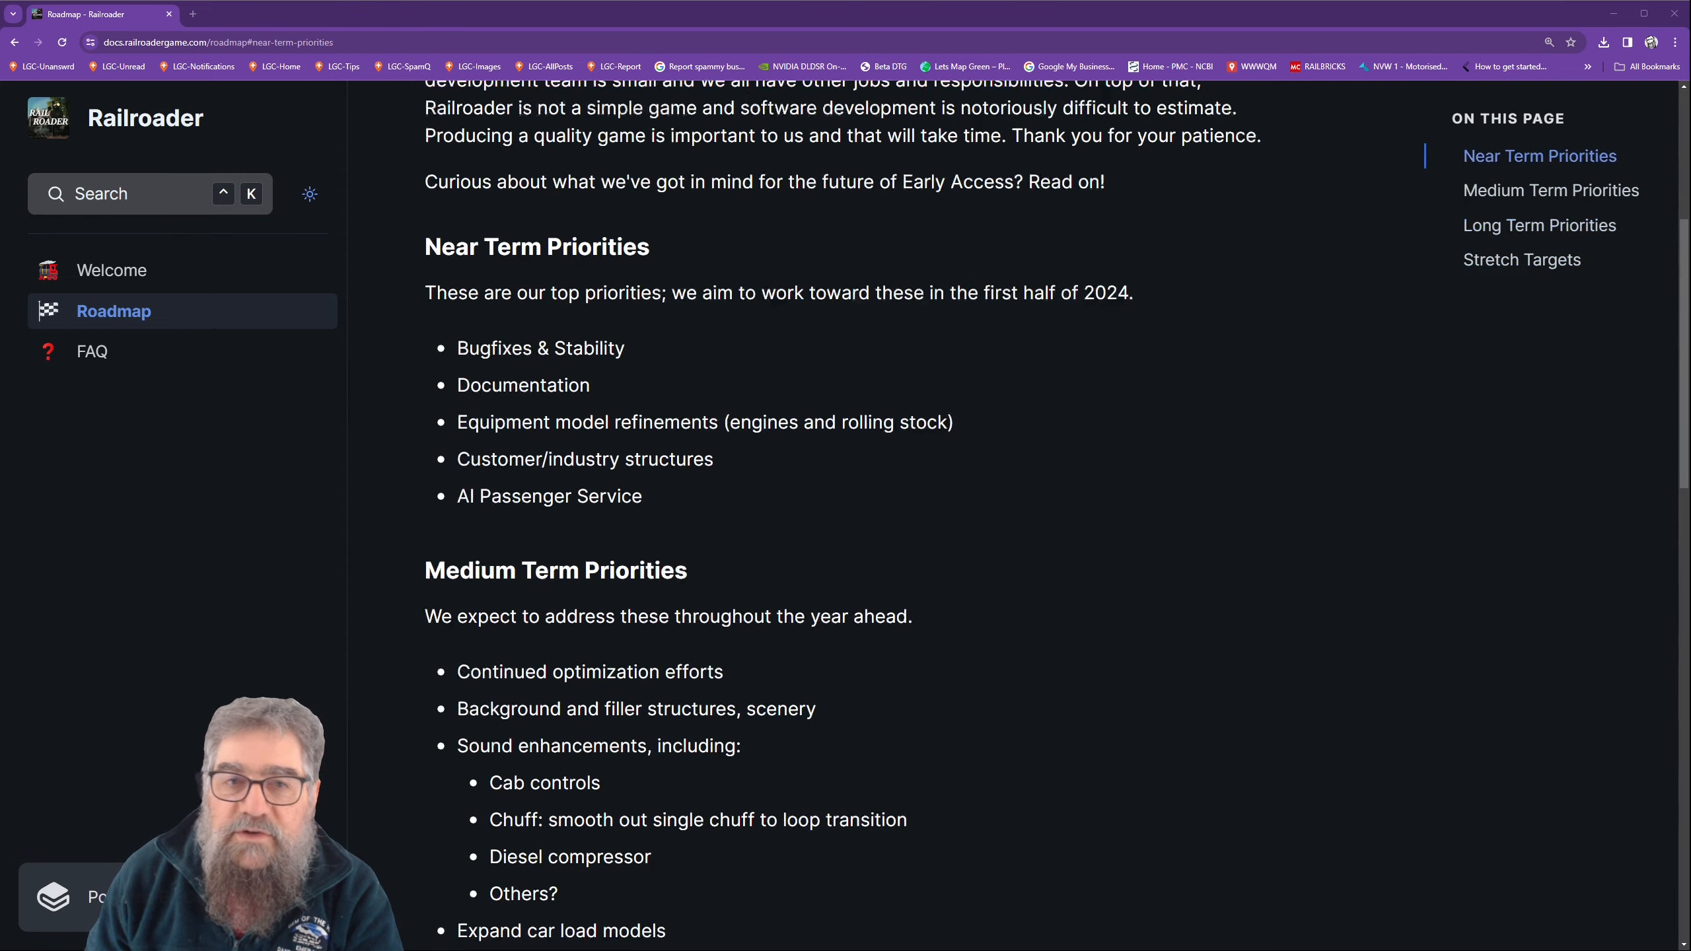
scroll(up, 3)
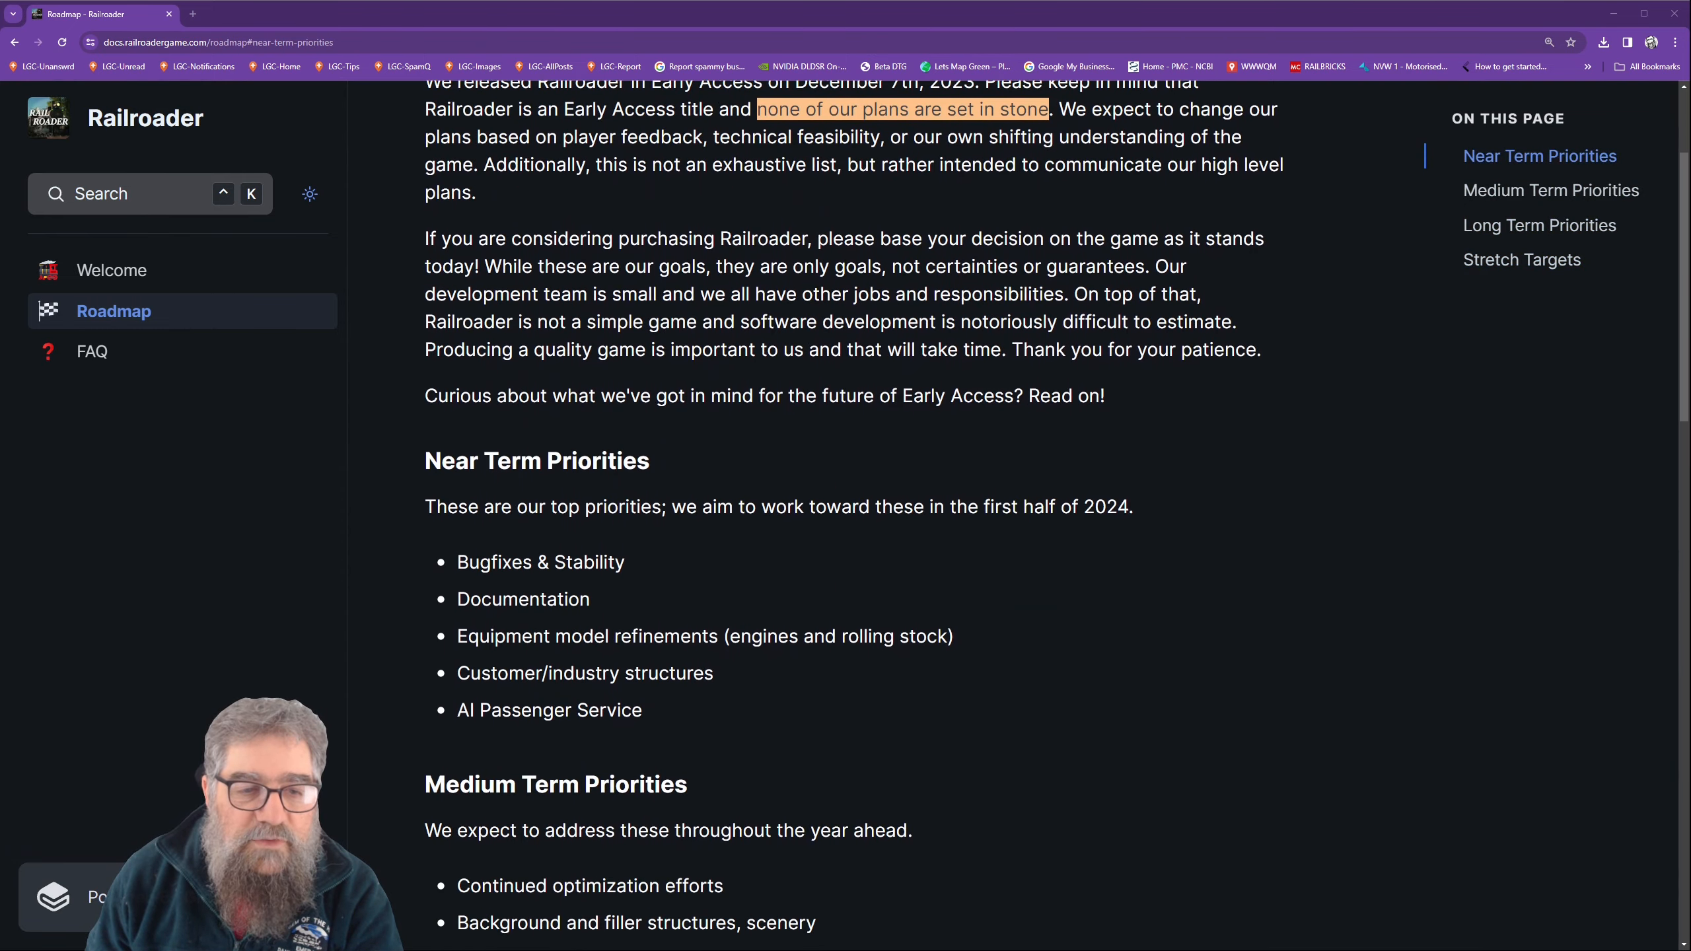